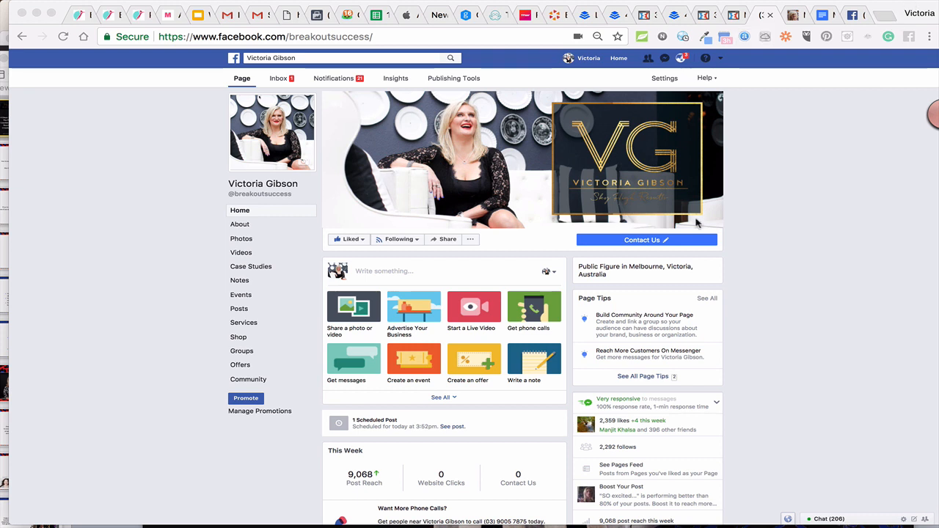
{"action": "mouse_move", "coordinate": [379, 243]}
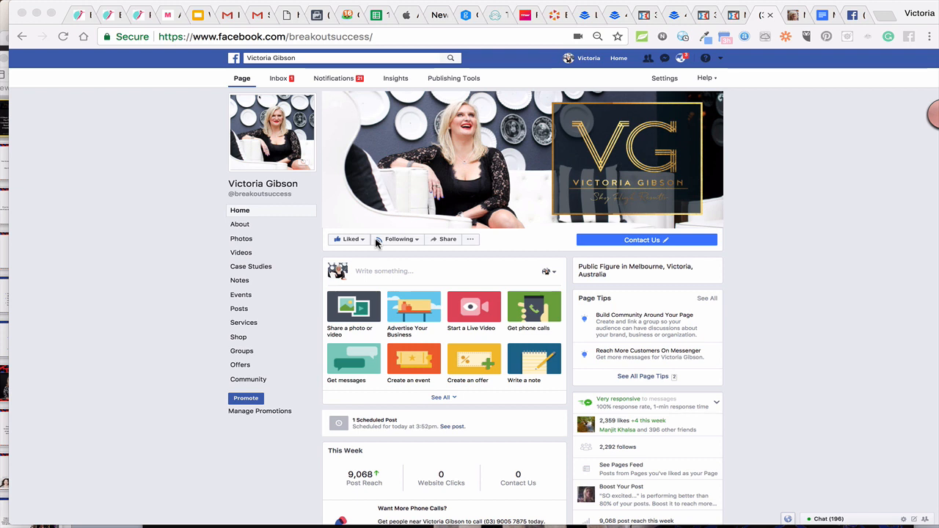
{"action": "mouse_move", "coordinate": [382, 203]}
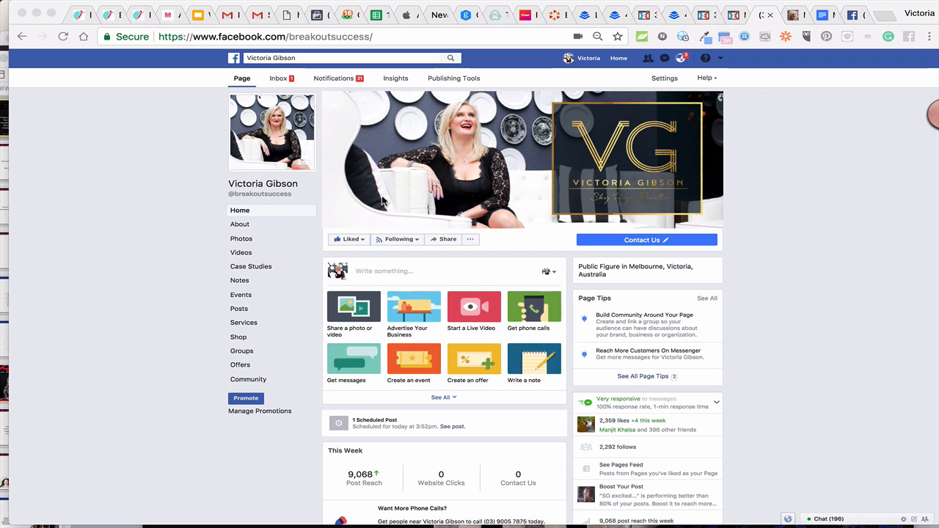
{"action": "mouse_move", "coordinate": [475, 320]}
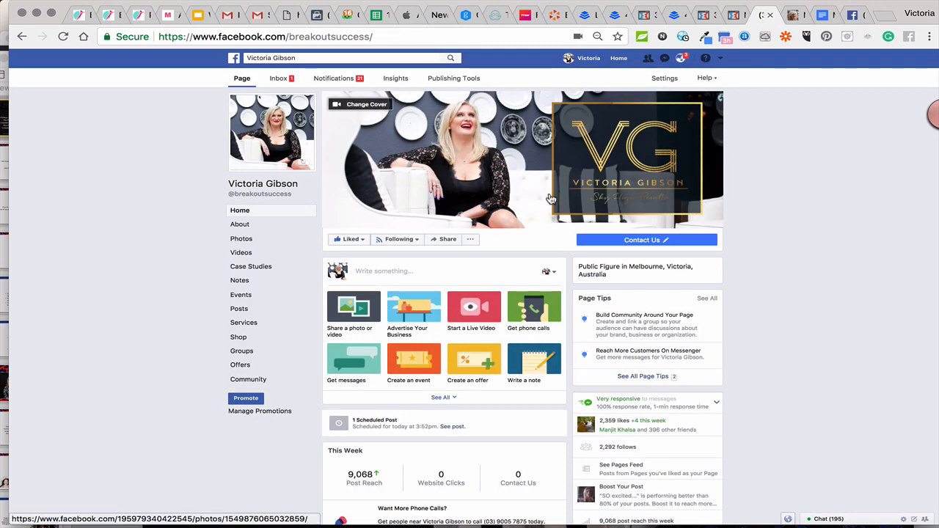
{"action": "mouse_move", "coordinate": [531, 205]}
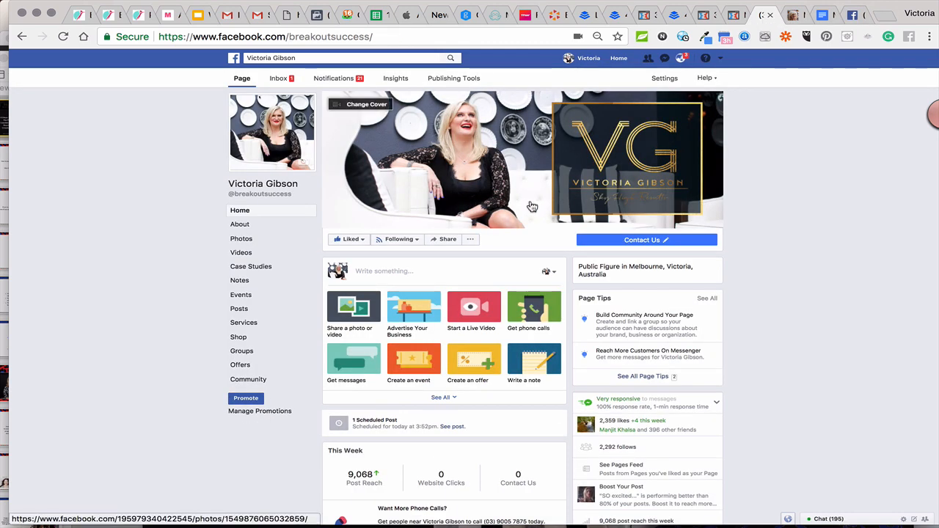
{"action": "mouse_move", "coordinate": [479, 260]}
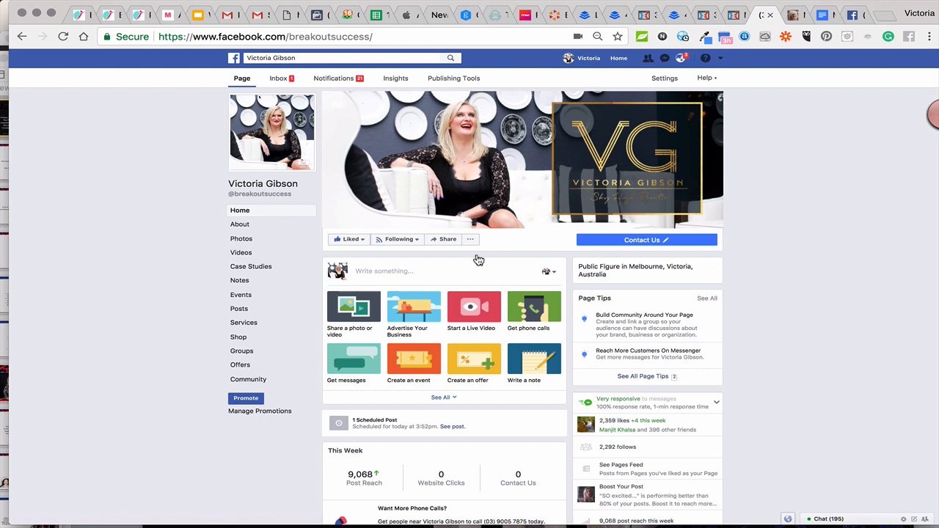
{"action": "mouse_move", "coordinate": [463, 288]}
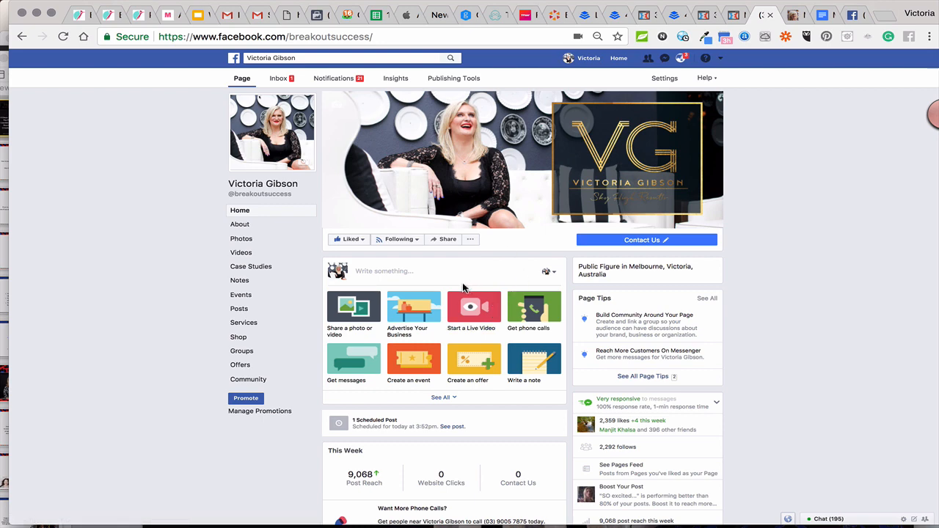
- Draft a Page post about checking out a new Facebook feature, then discard it
{"action": "left_click", "coordinate": [384, 270]}
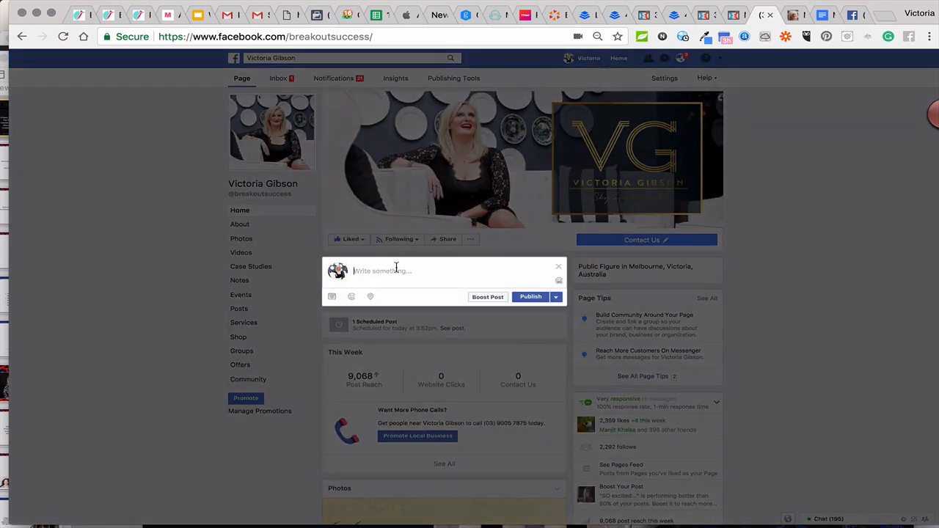
{"action": "type", "text": "Check out the"}
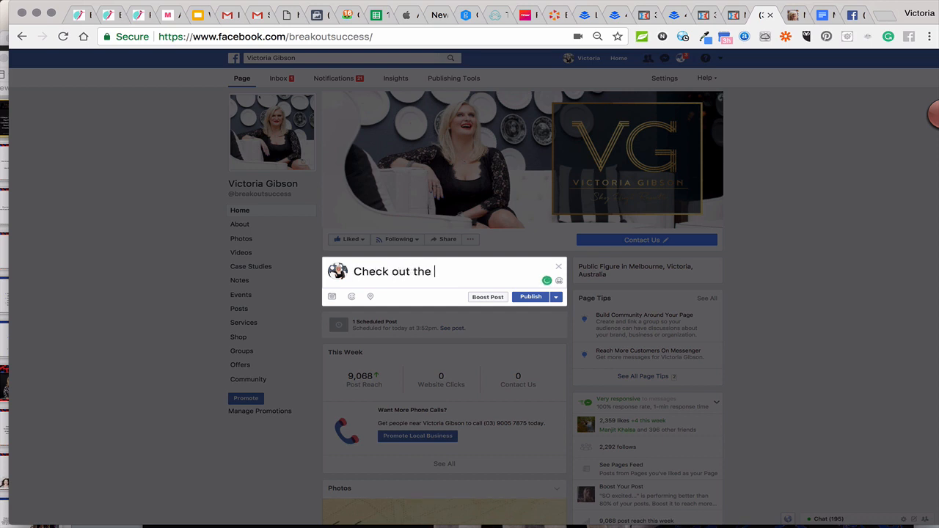
{"action": "type", "text": "new"}
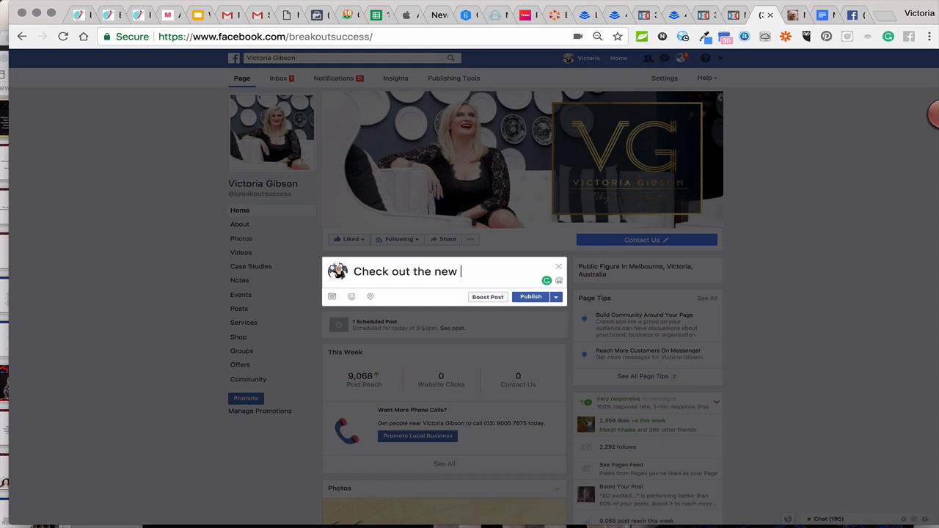
{"action": "type", "text": "Facebook Live"}
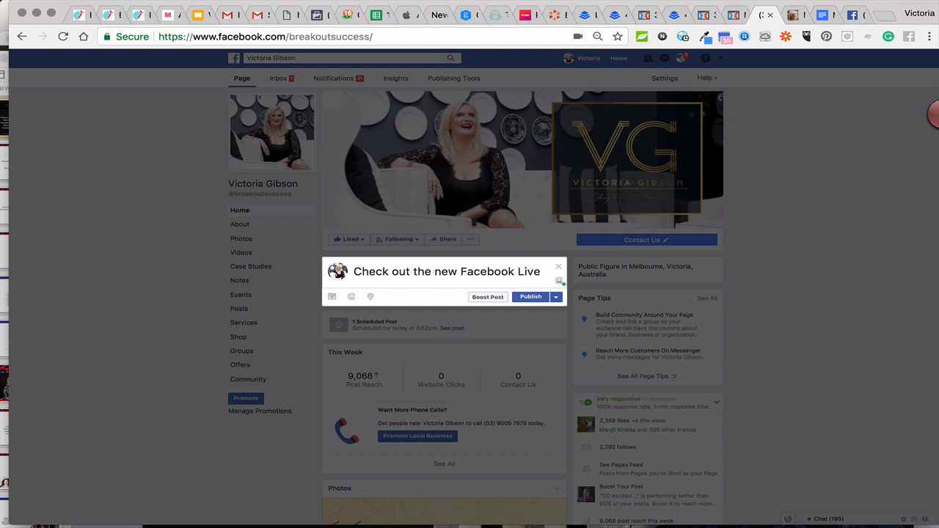
{"action": "type", "text": "fe"}
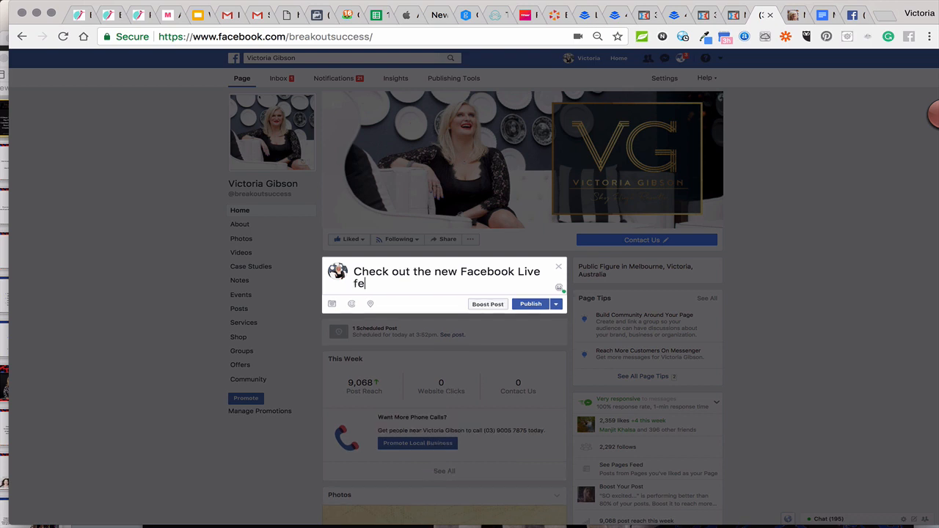
{"action": "type", "text": "ature!"}
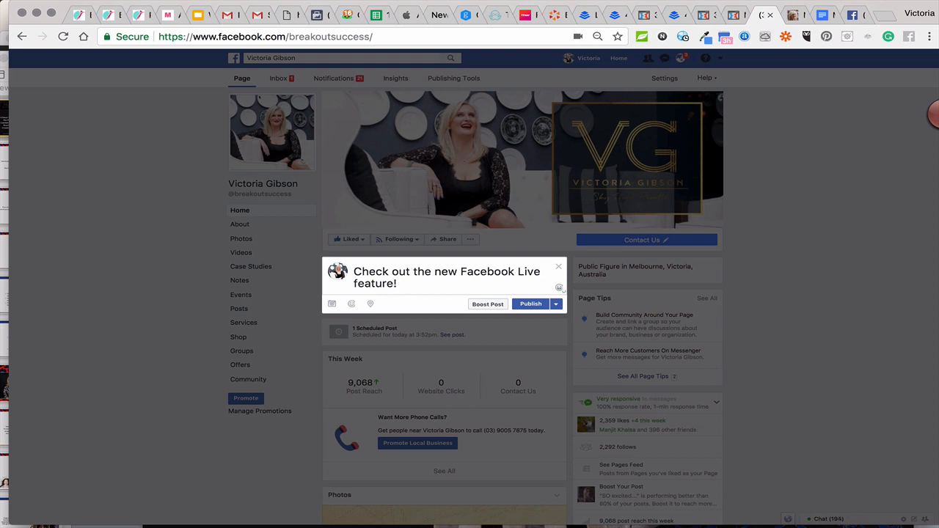
{"action": "mouse_move", "coordinate": [558, 270]}
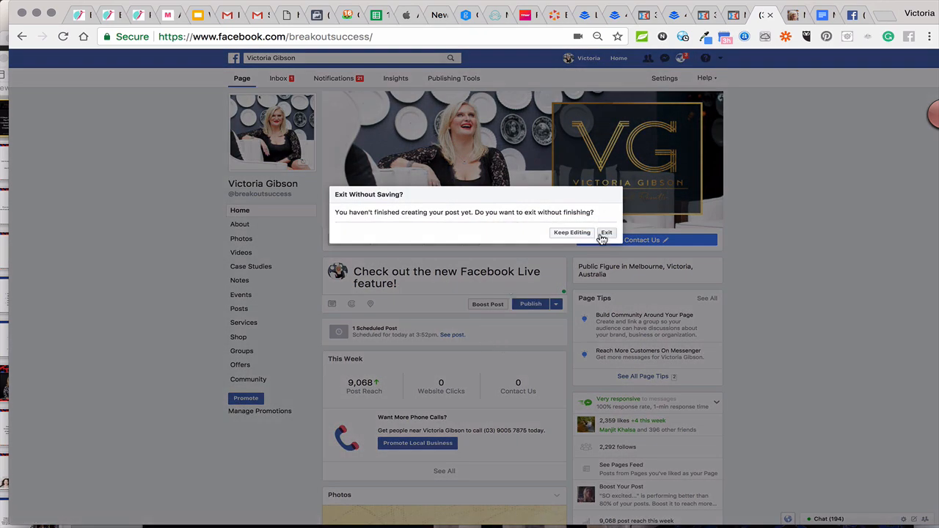
{"action": "left_click", "coordinate": [607, 232]}
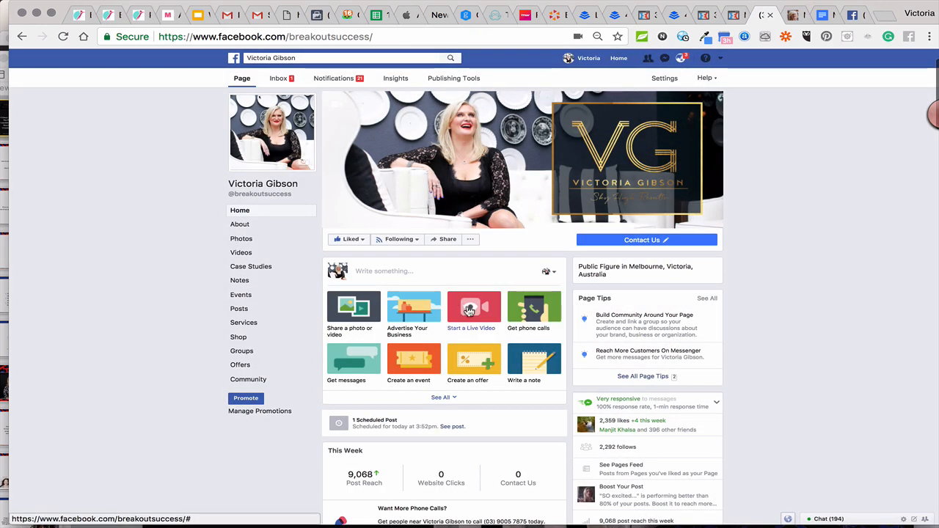
- Start a live video broadcast for the Page and choose to share the screen
{"action": "left_click", "coordinate": [473, 308]}
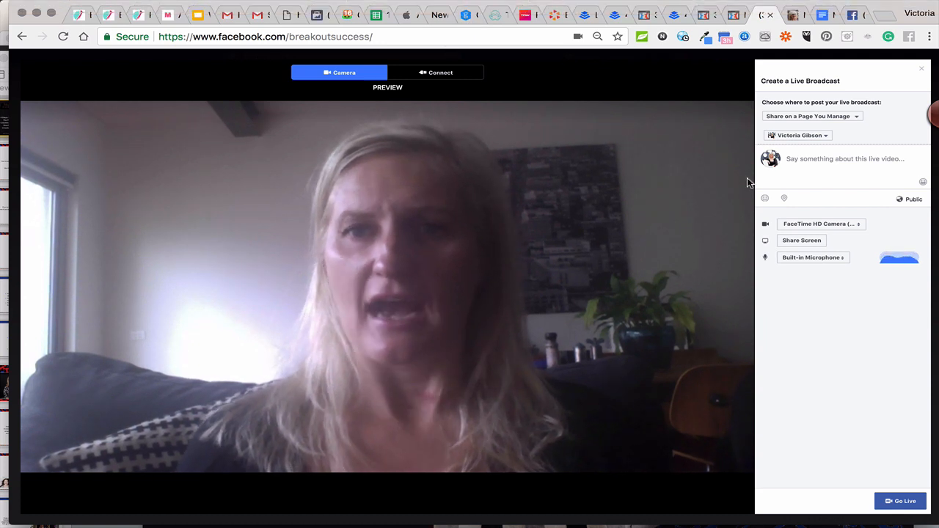
{"action": "left_click", "coordinate": [801, 240]}
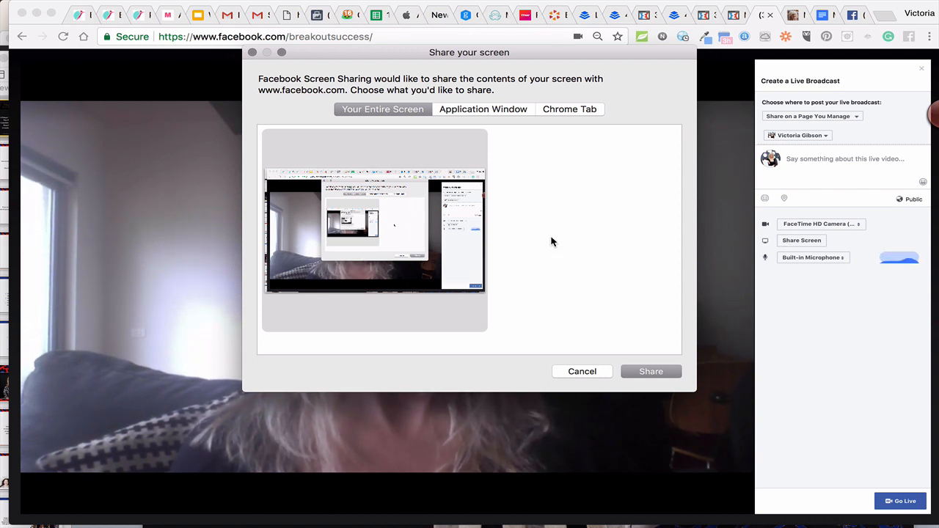
{"action": "mouse_move", "coordinate": [589, 119]}
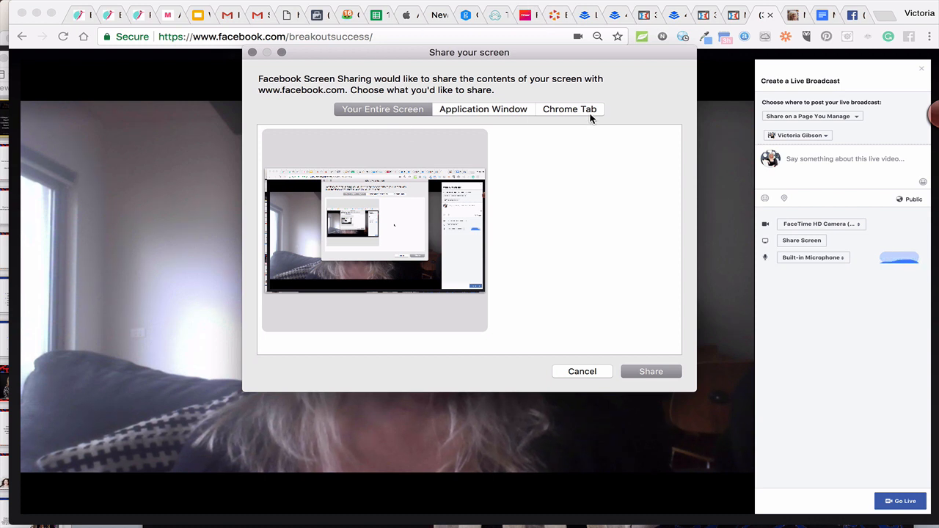
{"action": "mouse_move", "coordinate": [555, 76]}
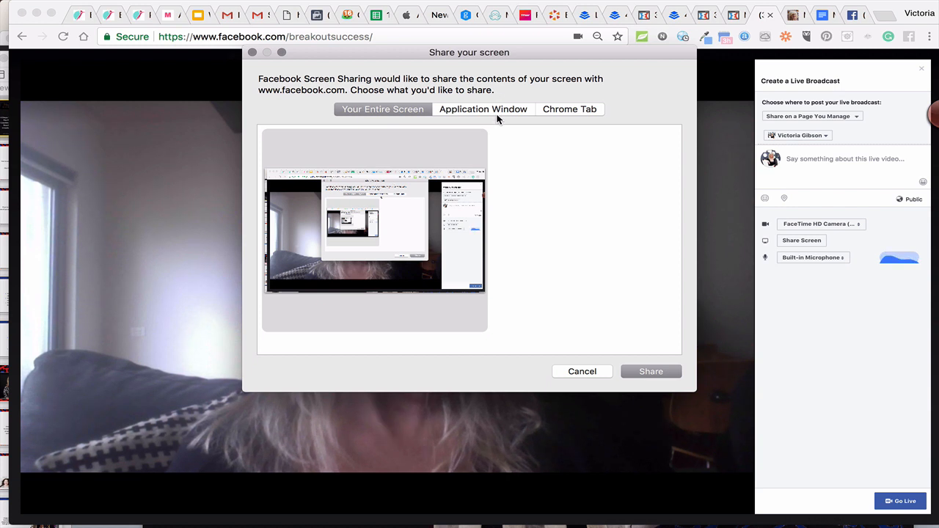
- Share the M2M Webinar presentation application window as the broadcast content
{"action": "left_click", "coordinate": [482, 108]}
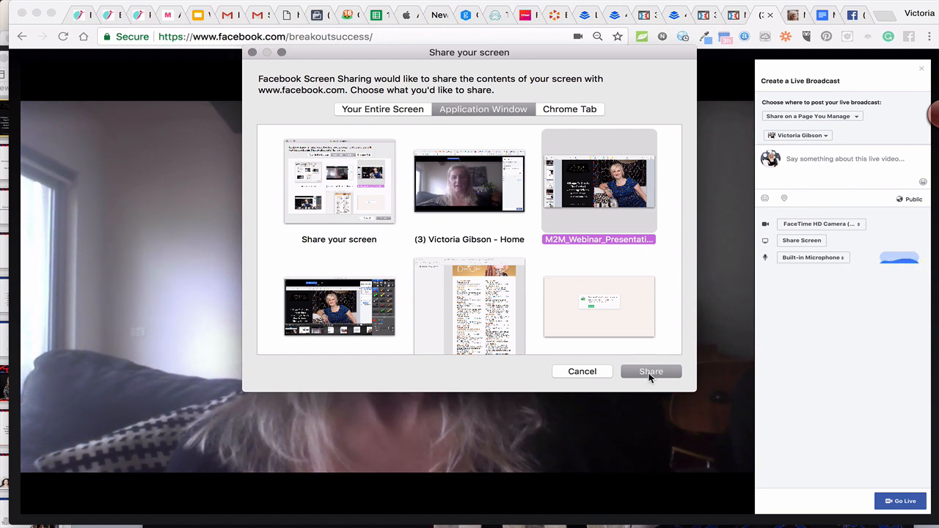
{"action": "left_click", "coordinate": [652, 371]}
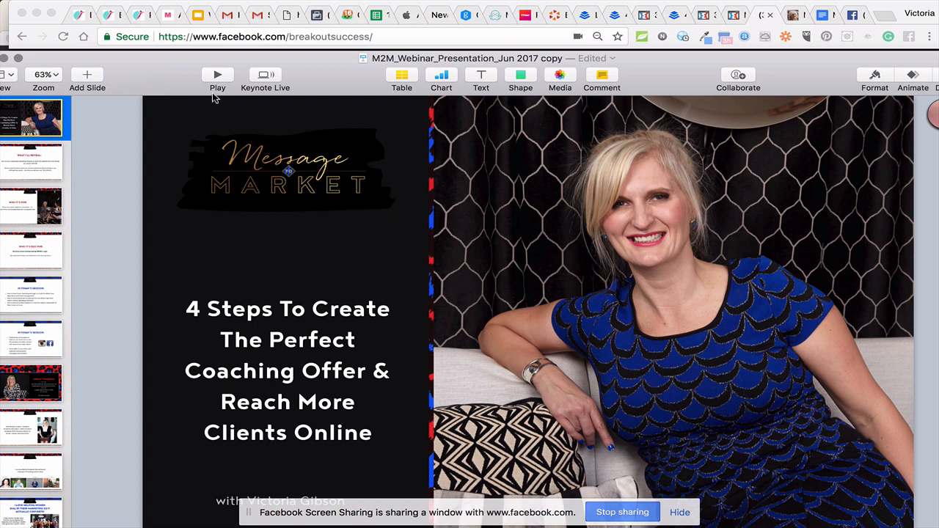
{"action": "mouse_move", "coordinate": [257, 326]}
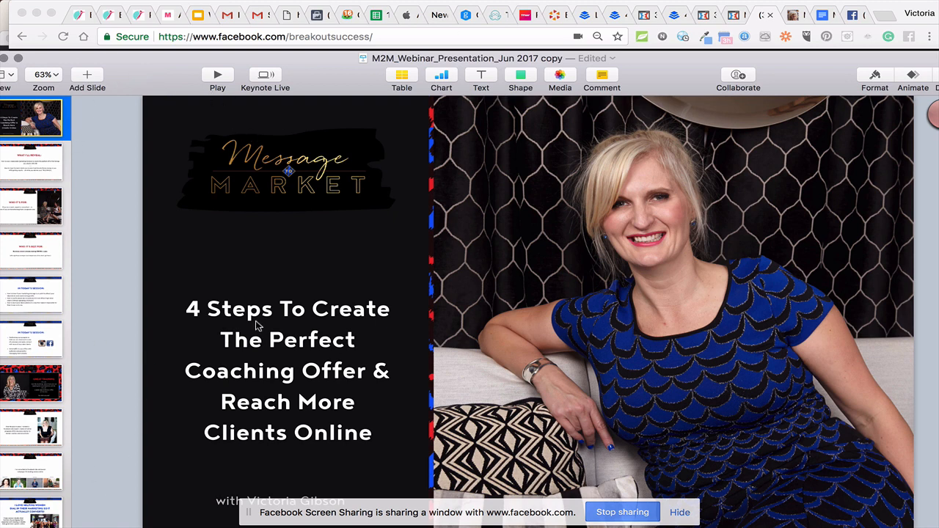
{"action": "mouse_move", "coordinate": [757, 81]}
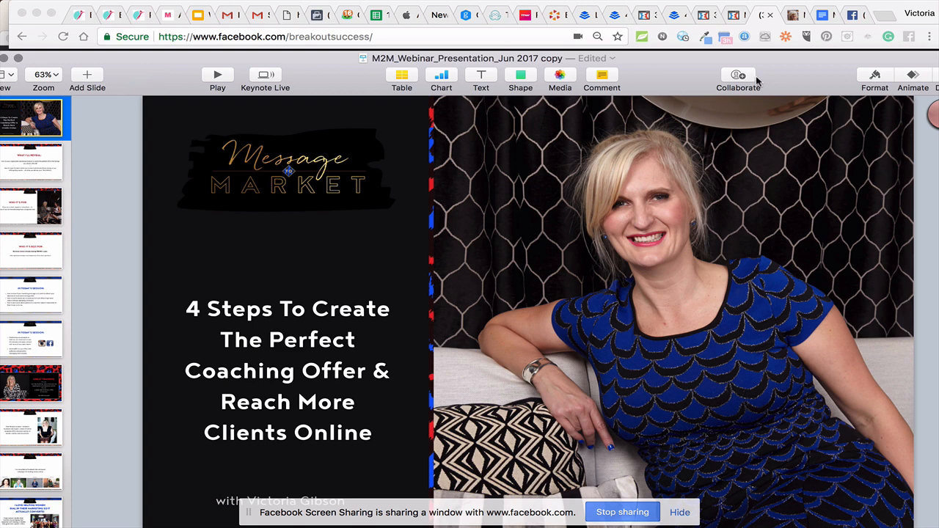
{"action": "mouse_move", "coordinate": [32, 196]}
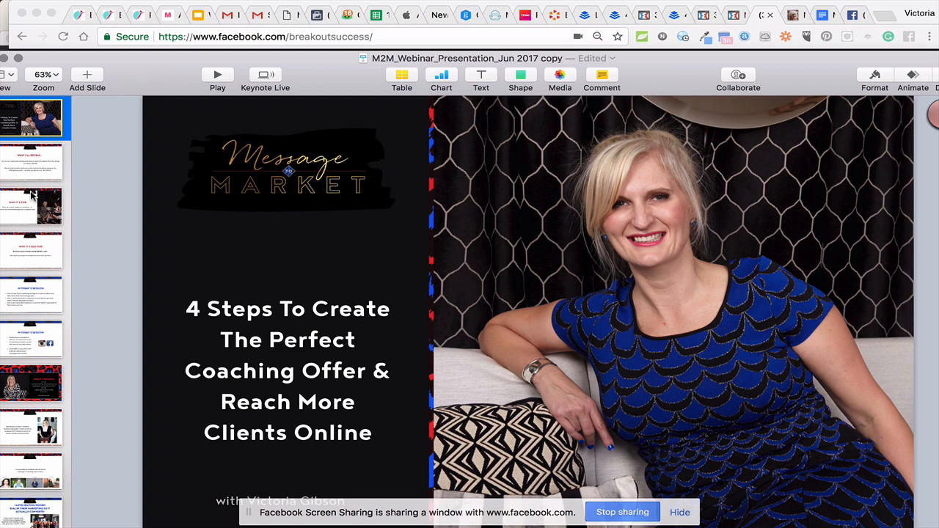
- Step through the 'What I'll Reveal' and 'Who It's Not For' slides, then return to the title slide
{"action": "left_click", "coordinate": [32, 161]}
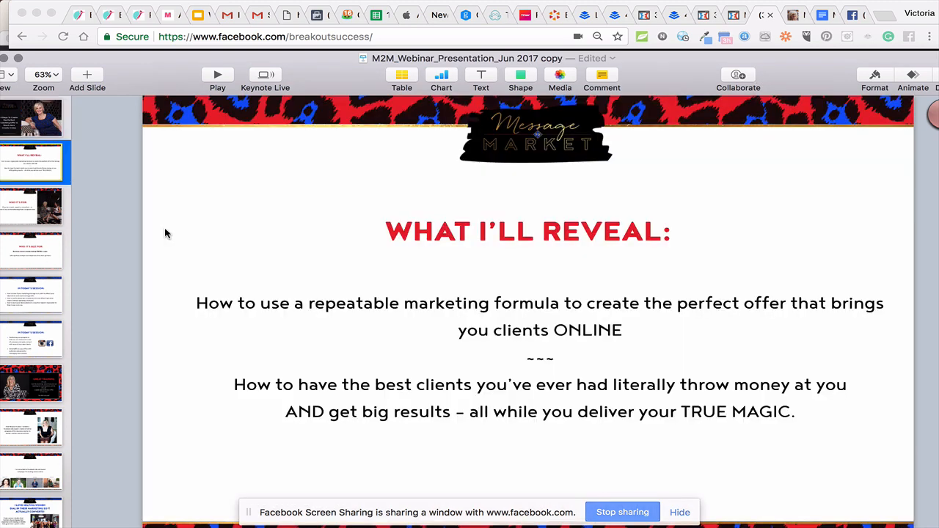
{"action": "left_click", "coordinate": [33, 250]}
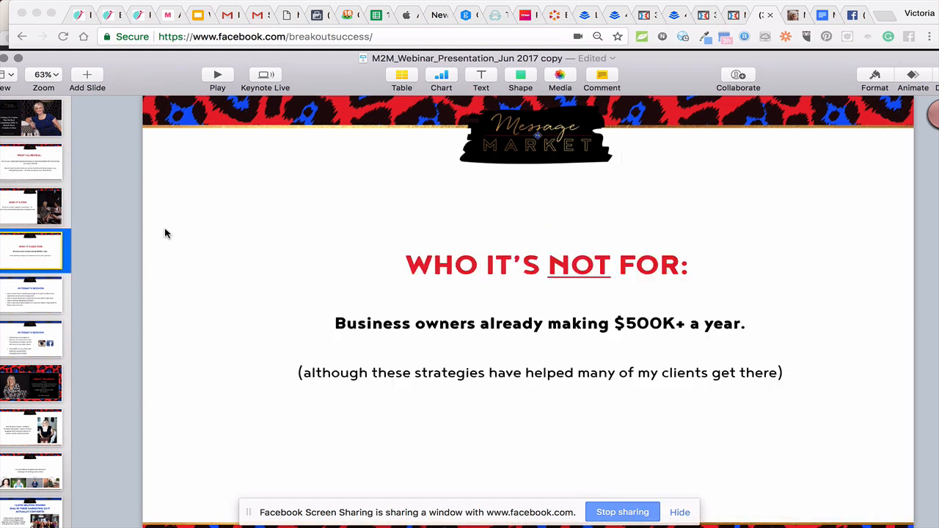
{"action": "left_click", "coordinate": [32, 295]}
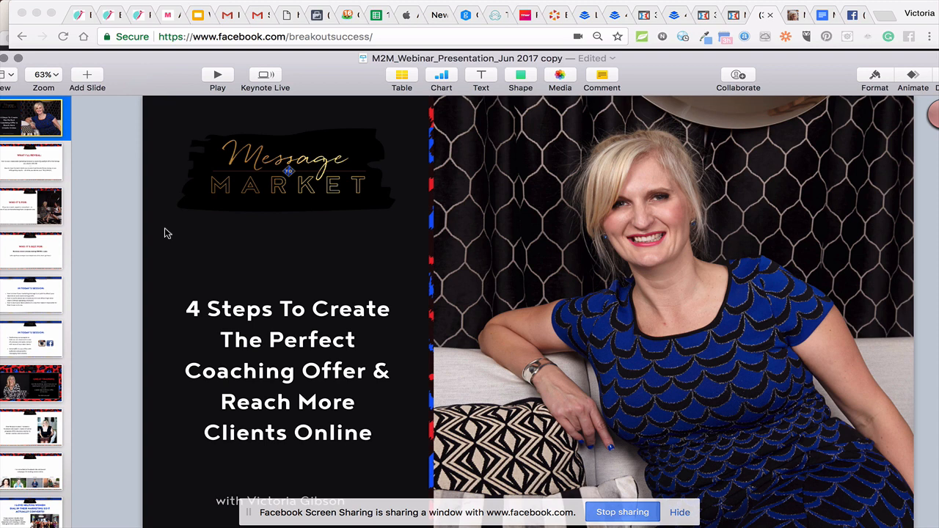
{"action": "mouse_move", "coordinate": [116, 164]}
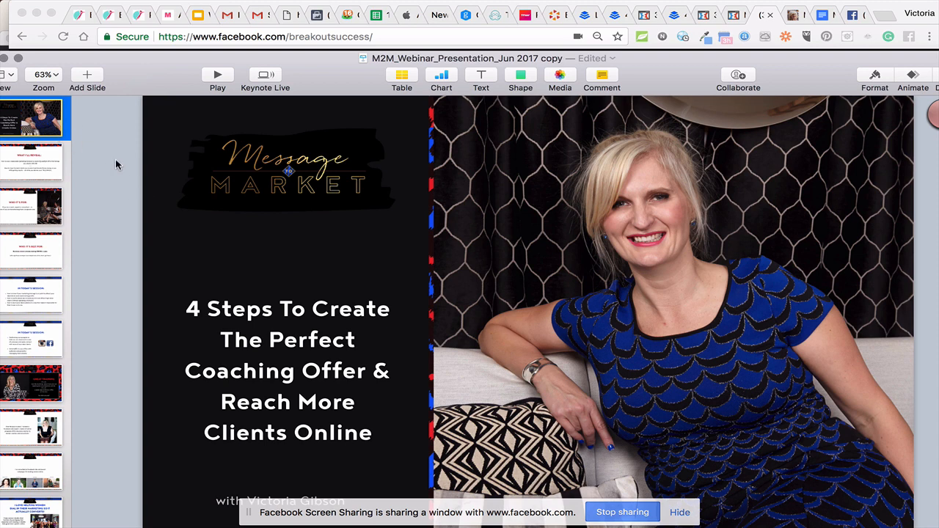
{"action": "mouse_move", "coordinate": [821, 188]}
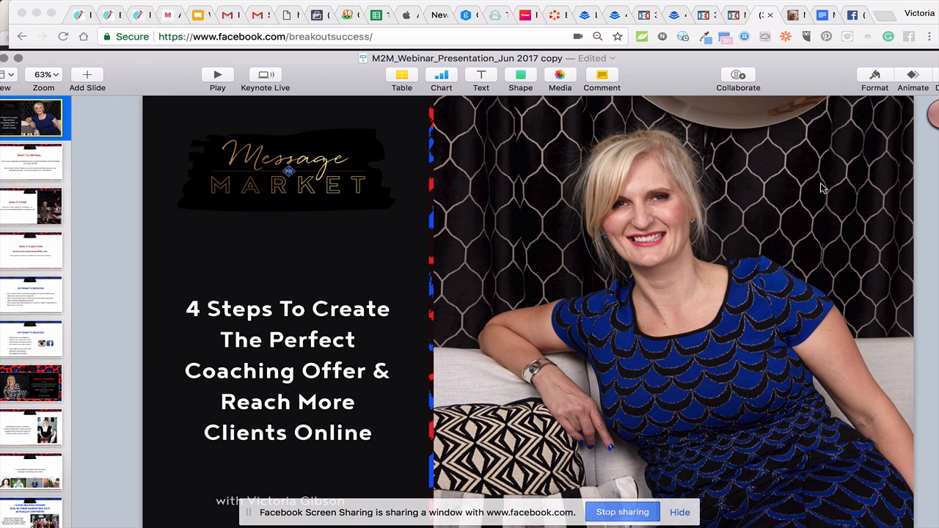
{"action": "mouse_move", "coordinate": [695, 269]}
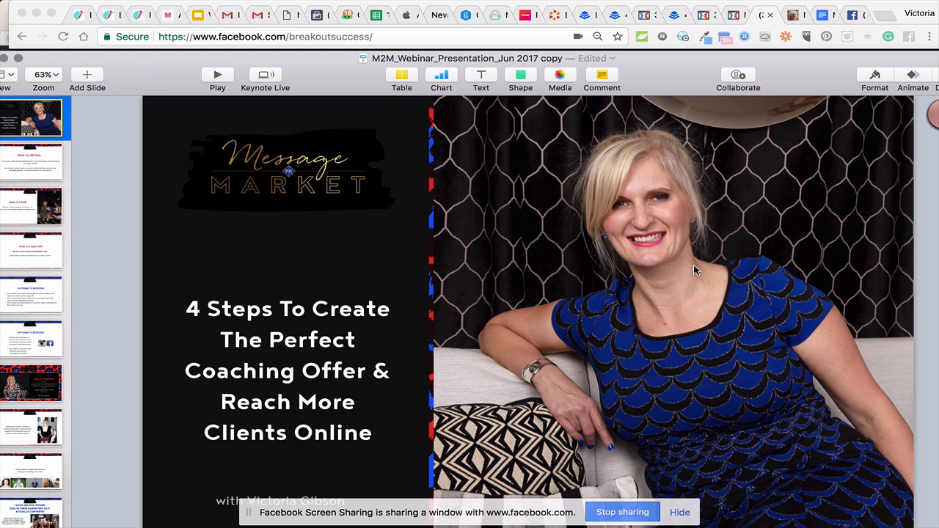
{"action": "mouse_move", "coordinate": [576, 320]}
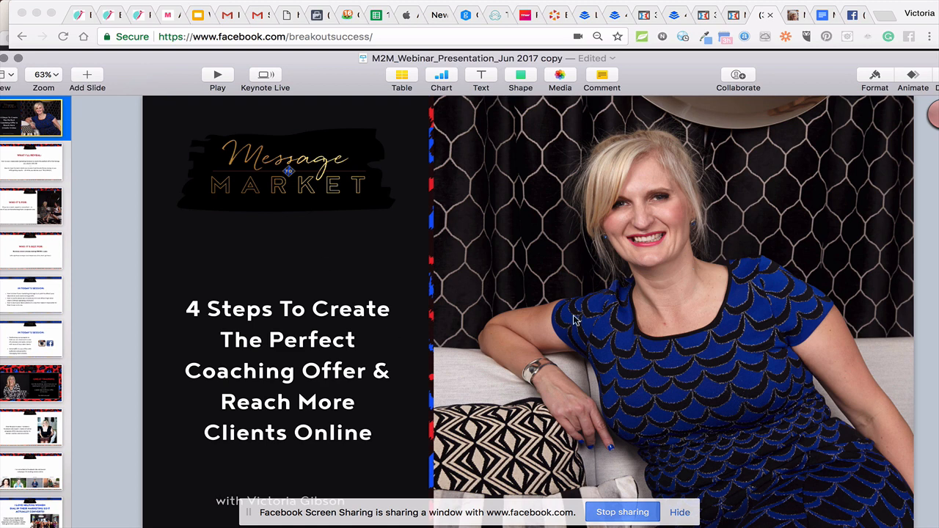
{"action": "mouse_move", "coordinate": [673, 188]}
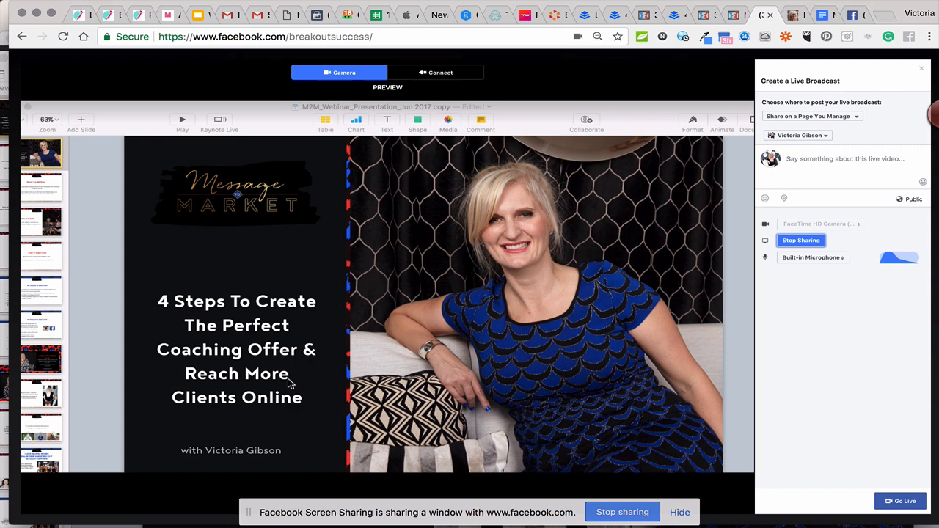
{"action": "mouse_move", "coordinate": [419, 325]}
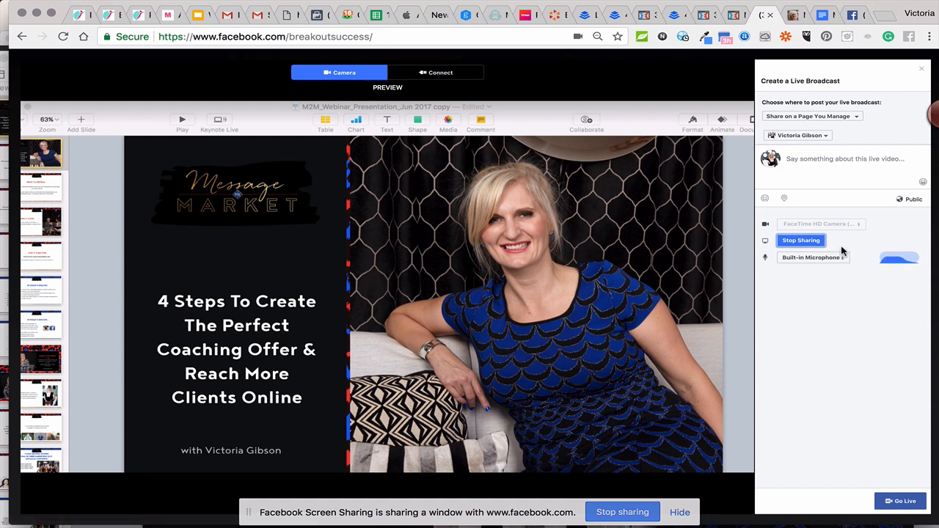
{"action": "mouse_move", "coordinate": [853, 244]}
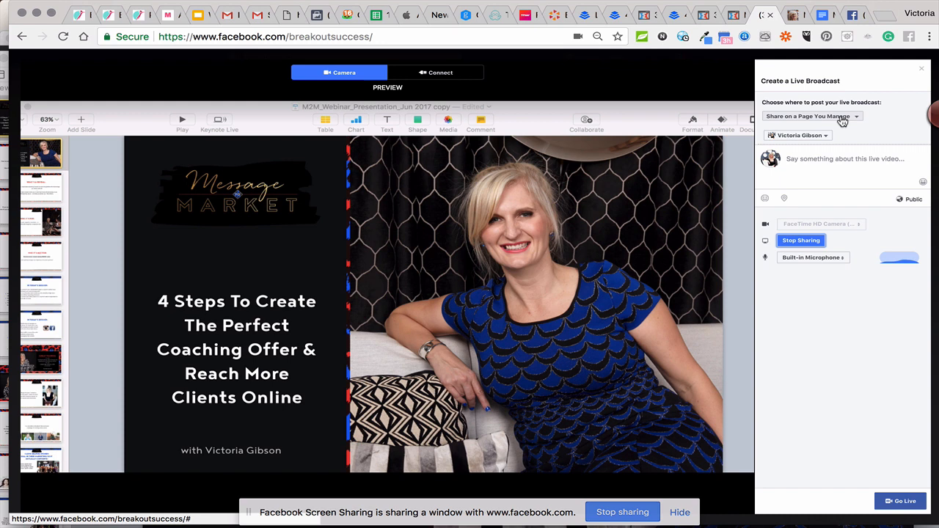
- Set the broadcast to post on a managed business Page and confirm which Page it uses
{"action": "left_click", "coordinate": [809, 116]}
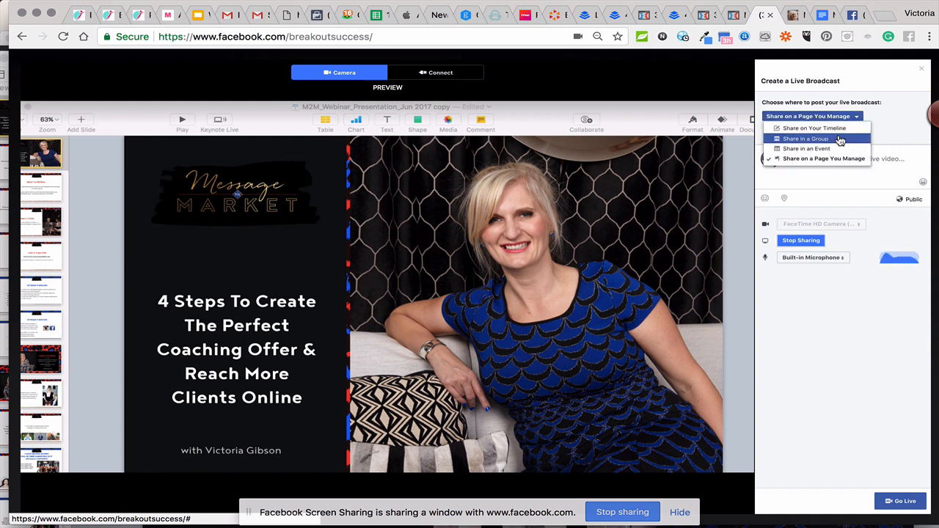
{"action": "mouse_move", "coordinate": [815, 130]}
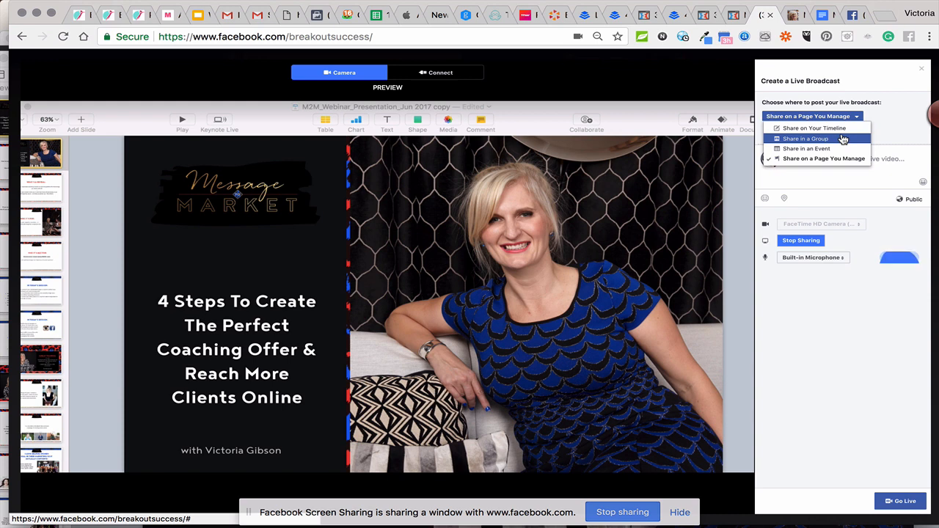
{"action": "mouse_move", "coordinate": [806, 148]}
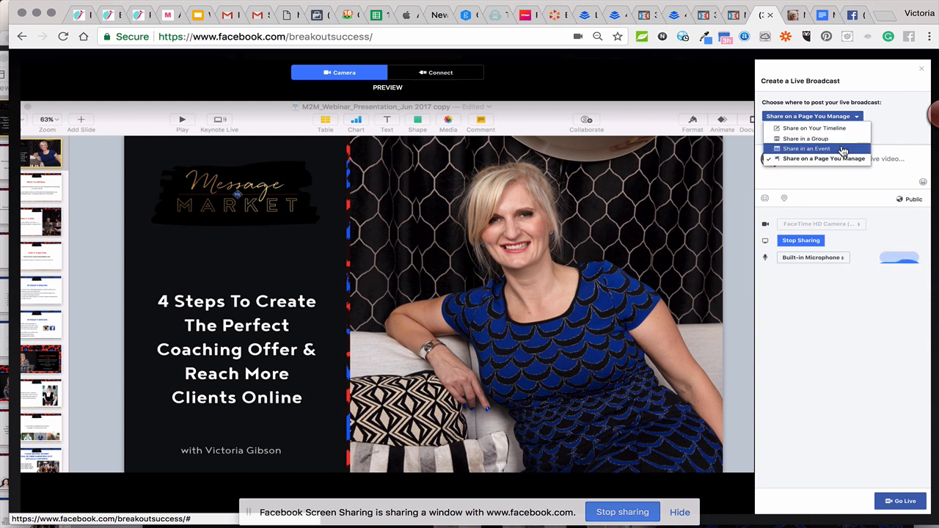
{"action": "left_click", "coordinate": [823, 158]}
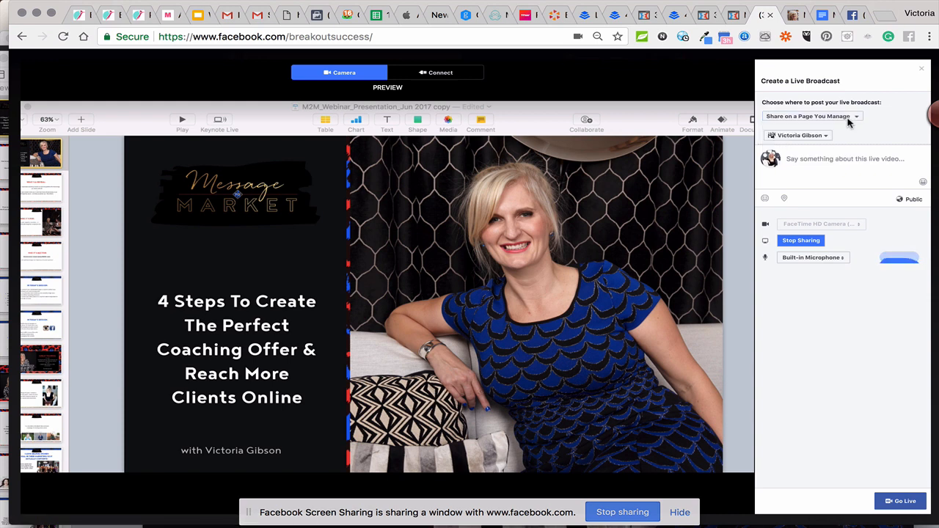
{"action": "left_click", "coordinate": [807, 116]}
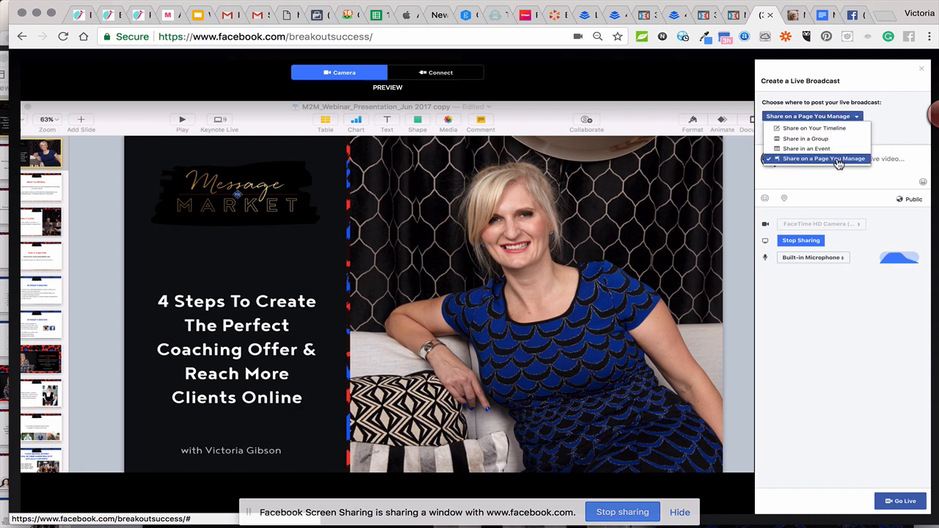
{"action": "left_click", "coordinate": [823, 158]}
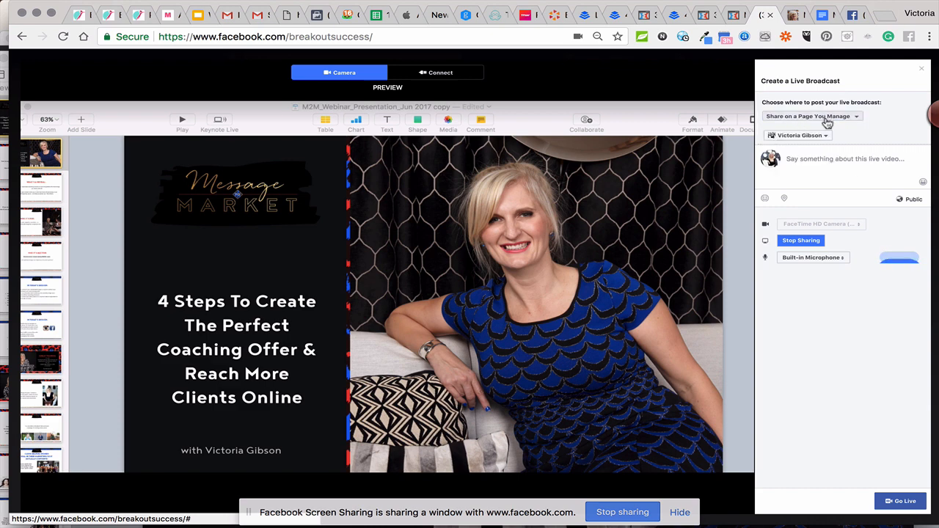
{"action": "left_click", "coordinate": [798, 135]}
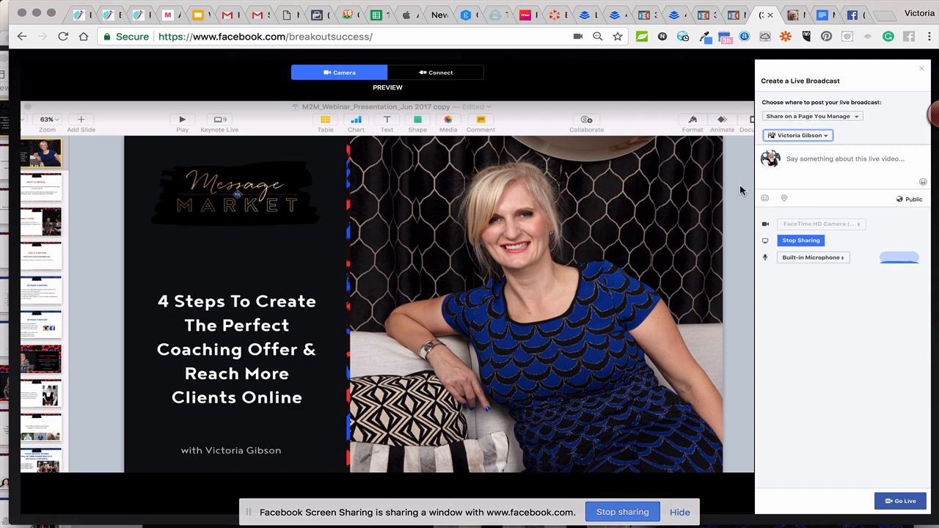
{"action": "mouse_move", "coordinate": [916, 352]}
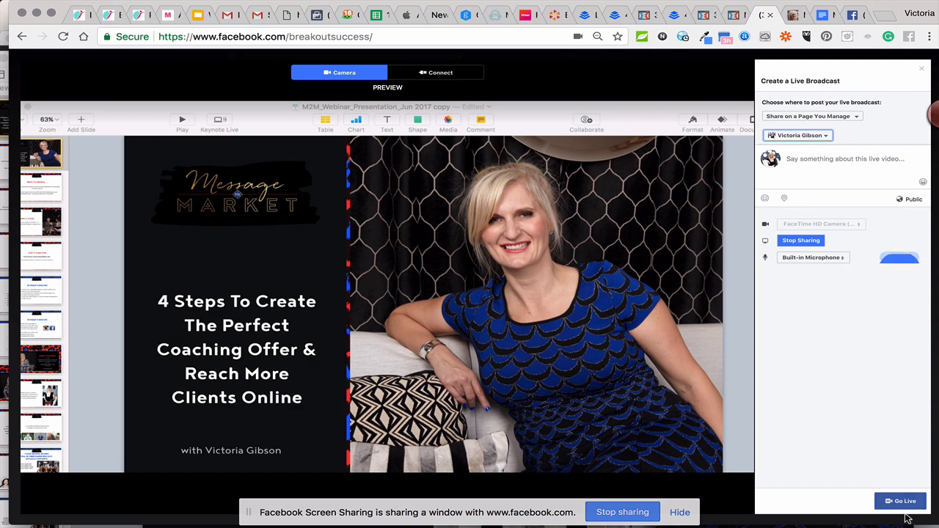
{"action": "mouse_move", "coordinate": [493, 310]}
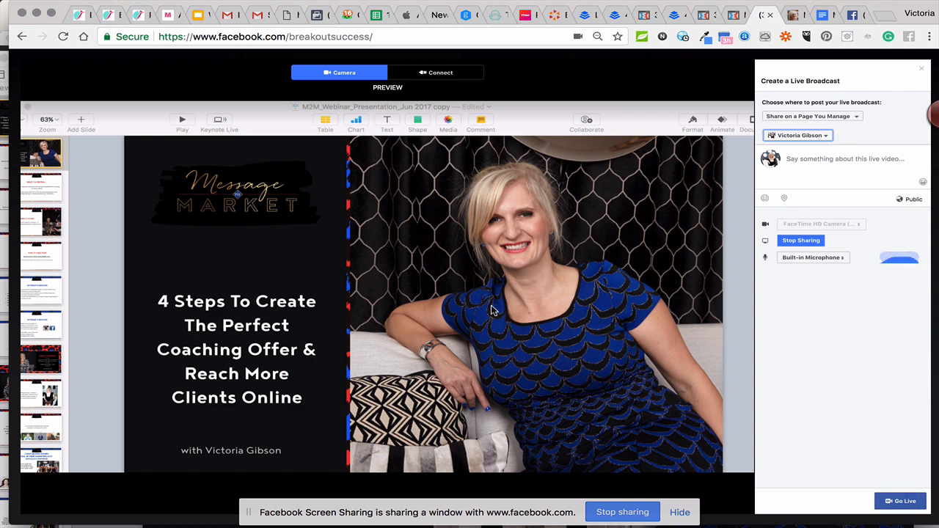
{"action": "mouse_move", "coordinate": [358, 344]}
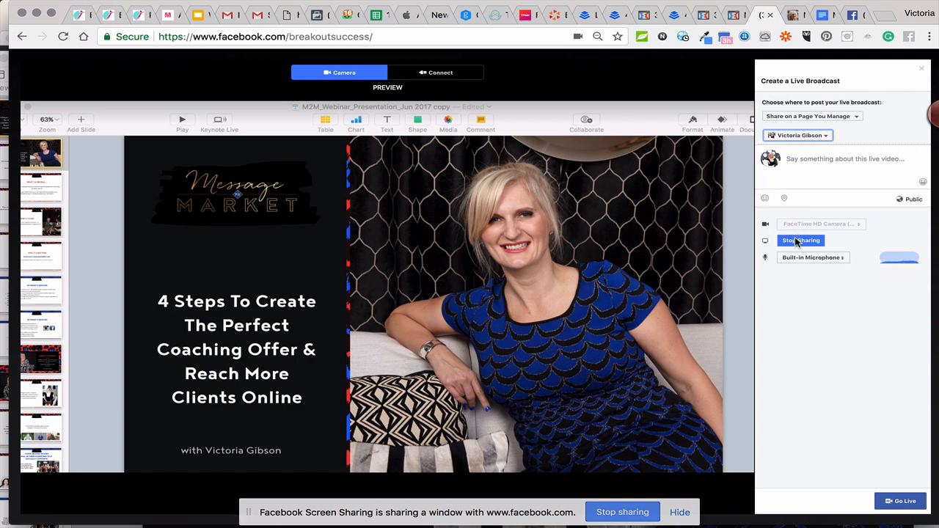
- Stop sharing the presentation window and bring up the screen-sharing choices again
{"action": "left_click", "coordinate": [801, 241]}
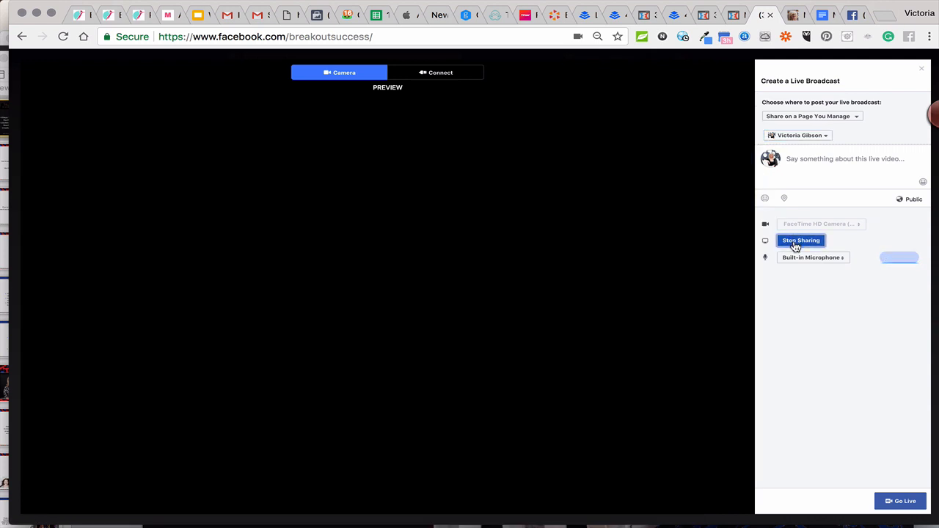
{"action": "left_click", "coordinate": [801, 240]}
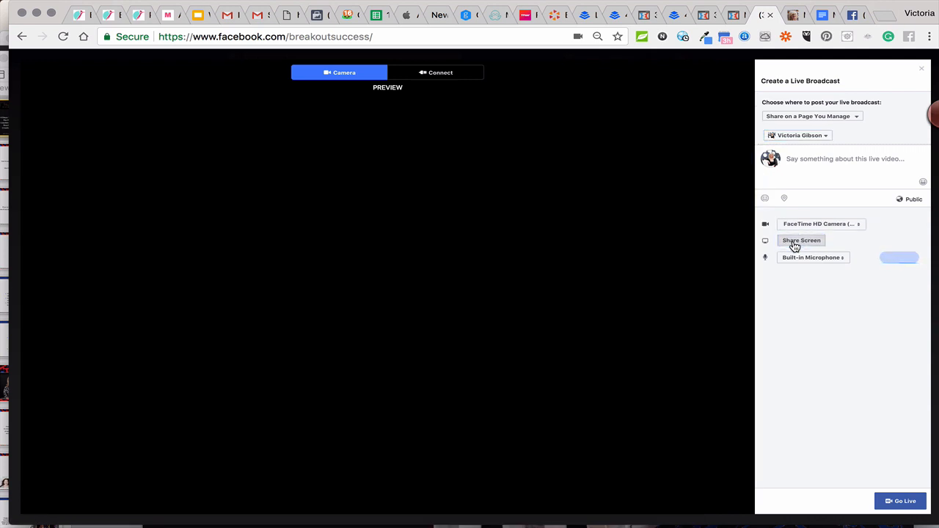
{"action": "left_click", "coordinate": [801, 241]}
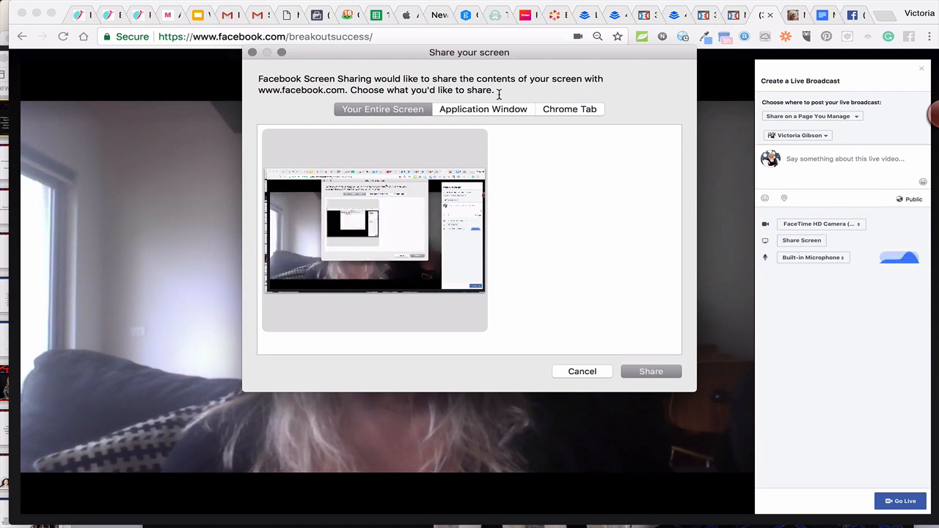
- Browse the sharing tabs and select the M2M_Webinar_Presentation window under Application Window
{"action": "left_click", "coordinate": [483, 109]}
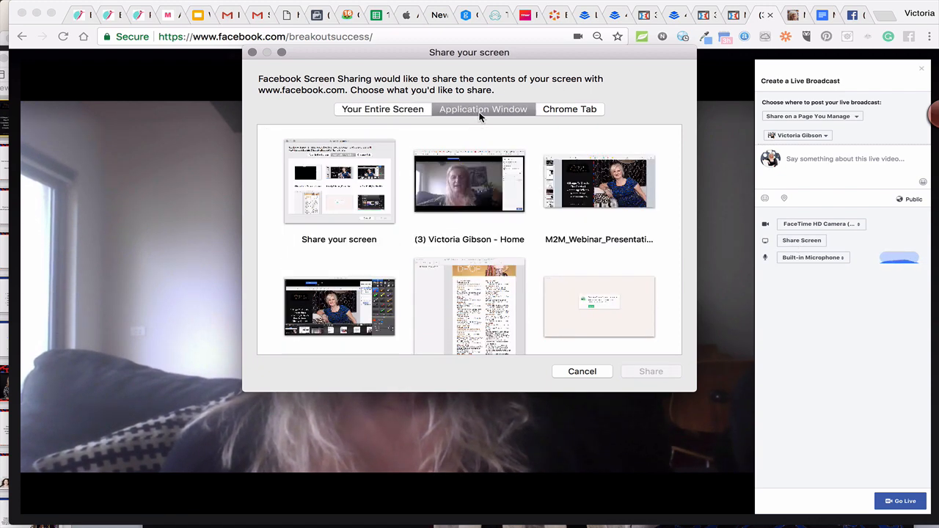
{"action": "left_click", "coordinate": [382, 109]}
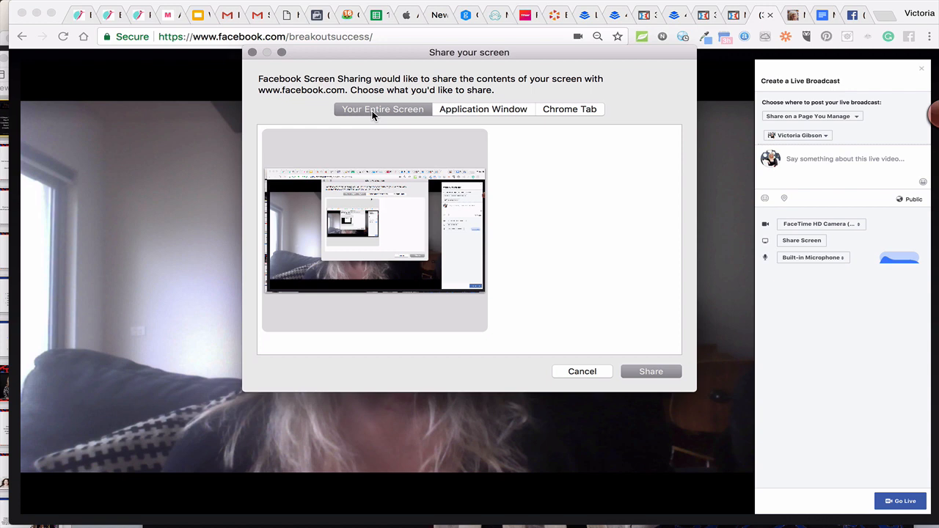
{"action": "left_click", "coordinate": [569, 108]}
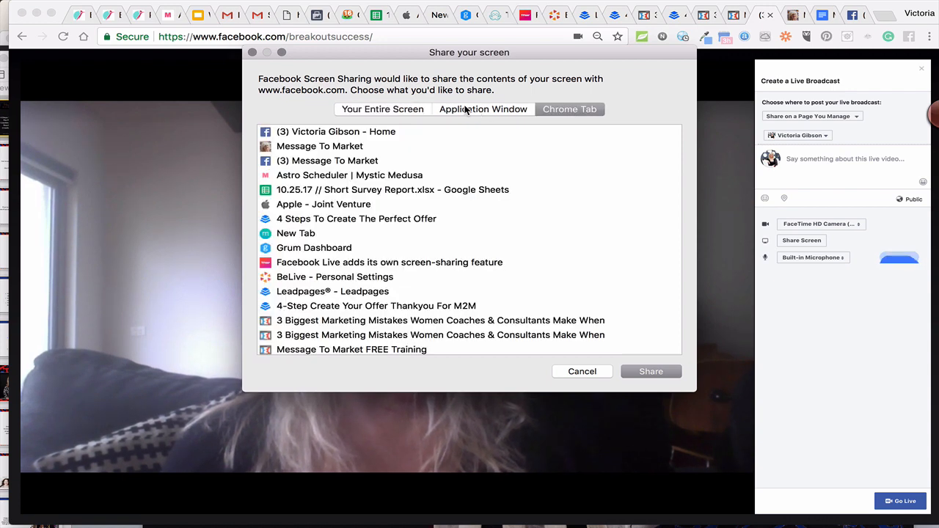
{"action": "left_click", "coordinate": [482, 109]}
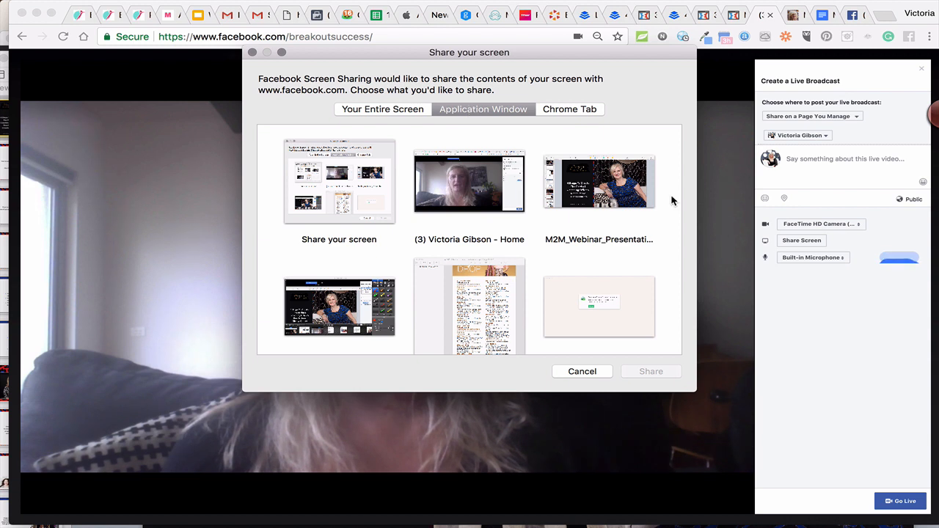
{"action": "left_click", "coordinate": [598, 182]}
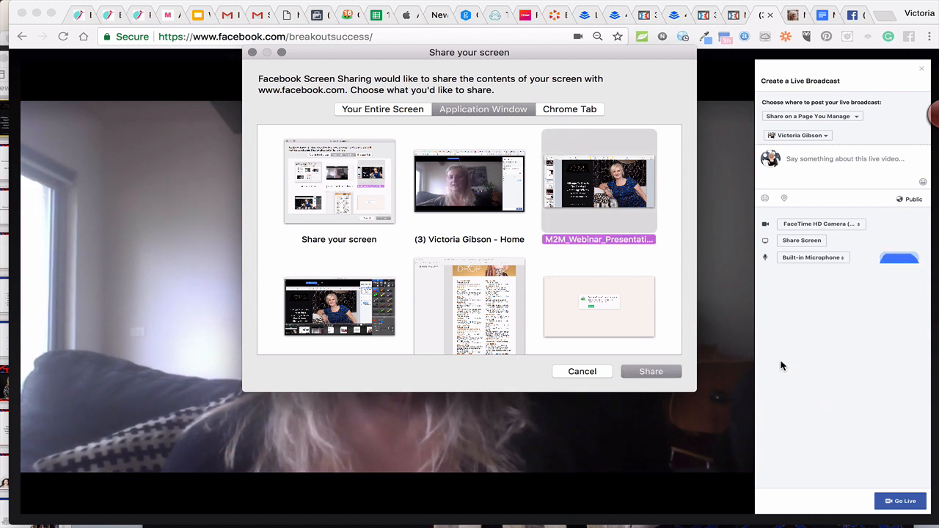
{"action": "mouse_move", "coordinate": [795, 240]}
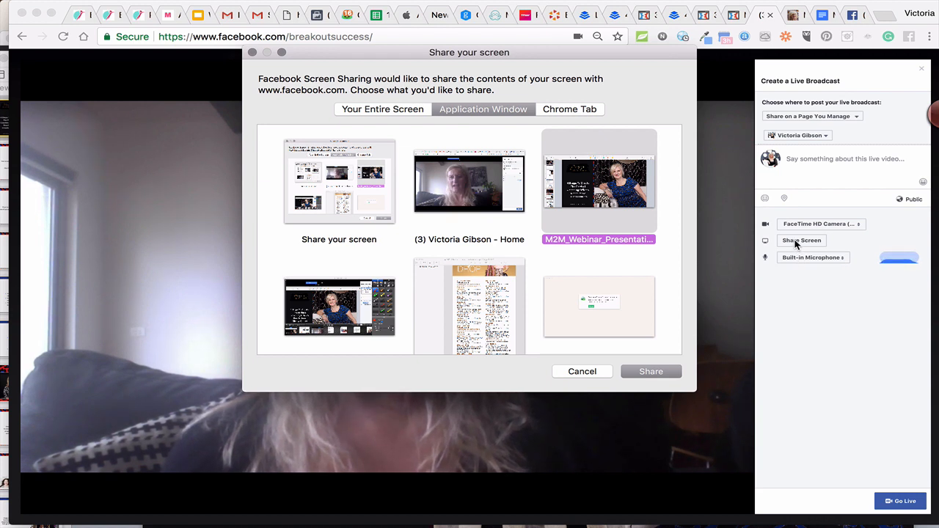